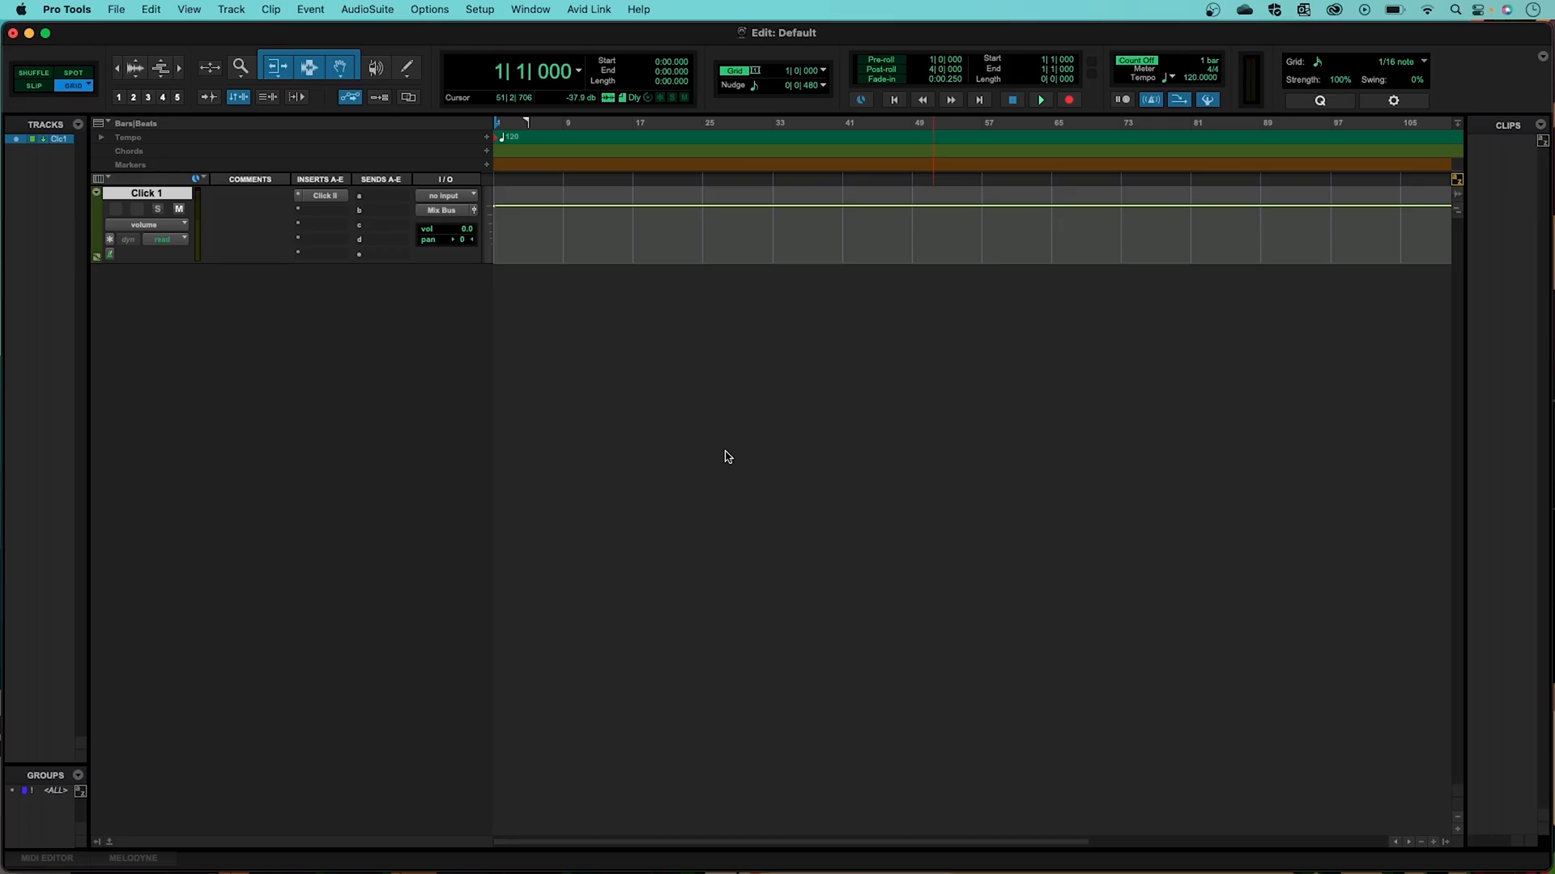
mouse_move(708, 459)
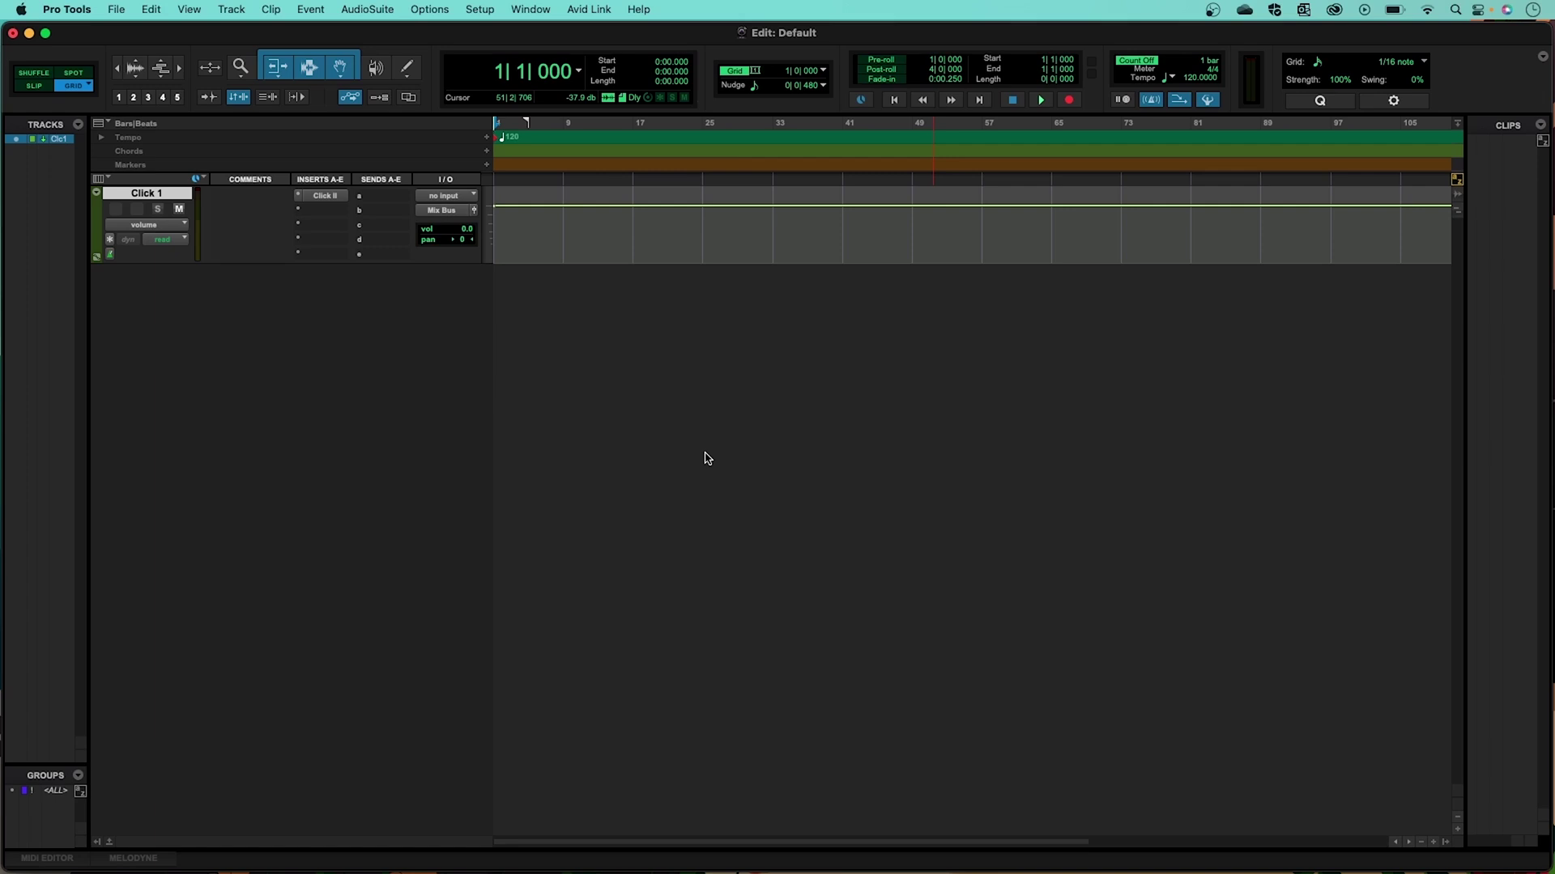
Step: Open the Setup menu from the Pro Tools menu bar
click(479, 9)
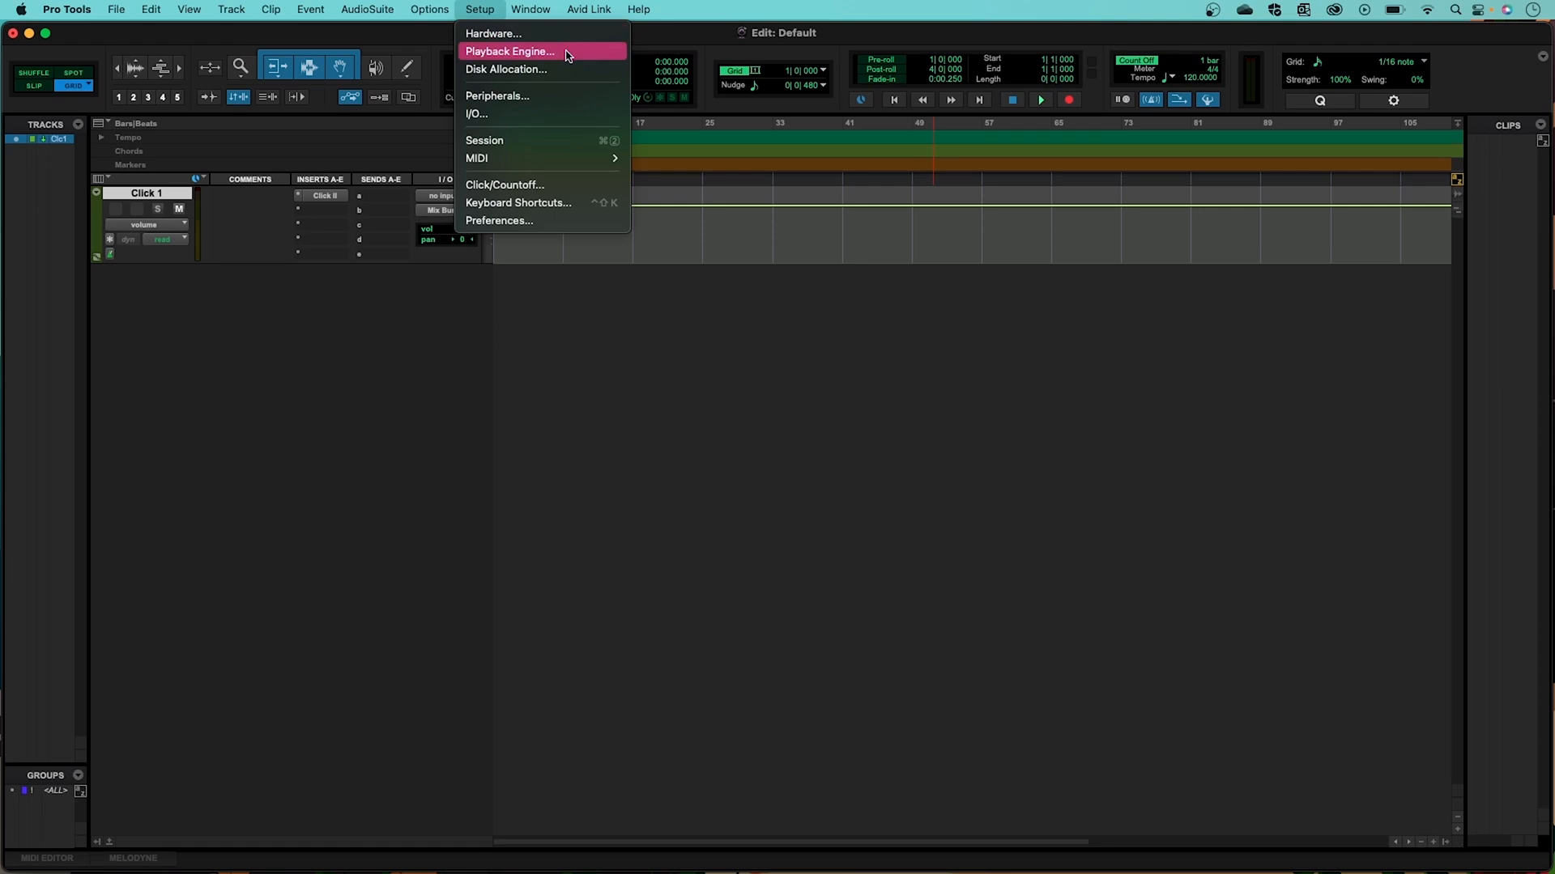
Step: Set the Playback Engine to Scarlett, agreeing to save and close the session
click(506, 51)
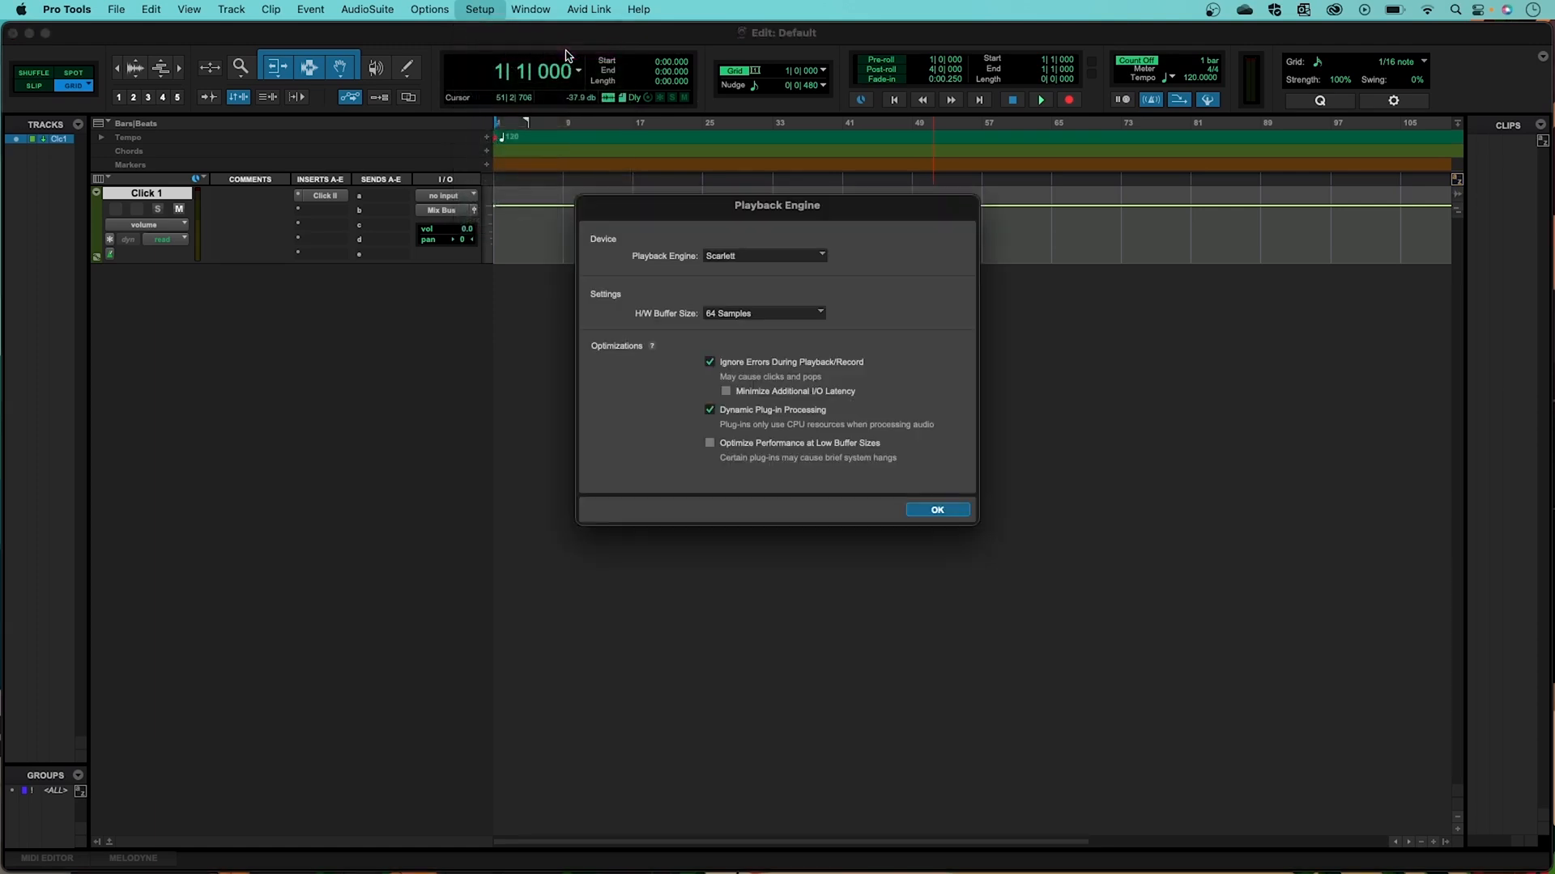
click(764, 255)
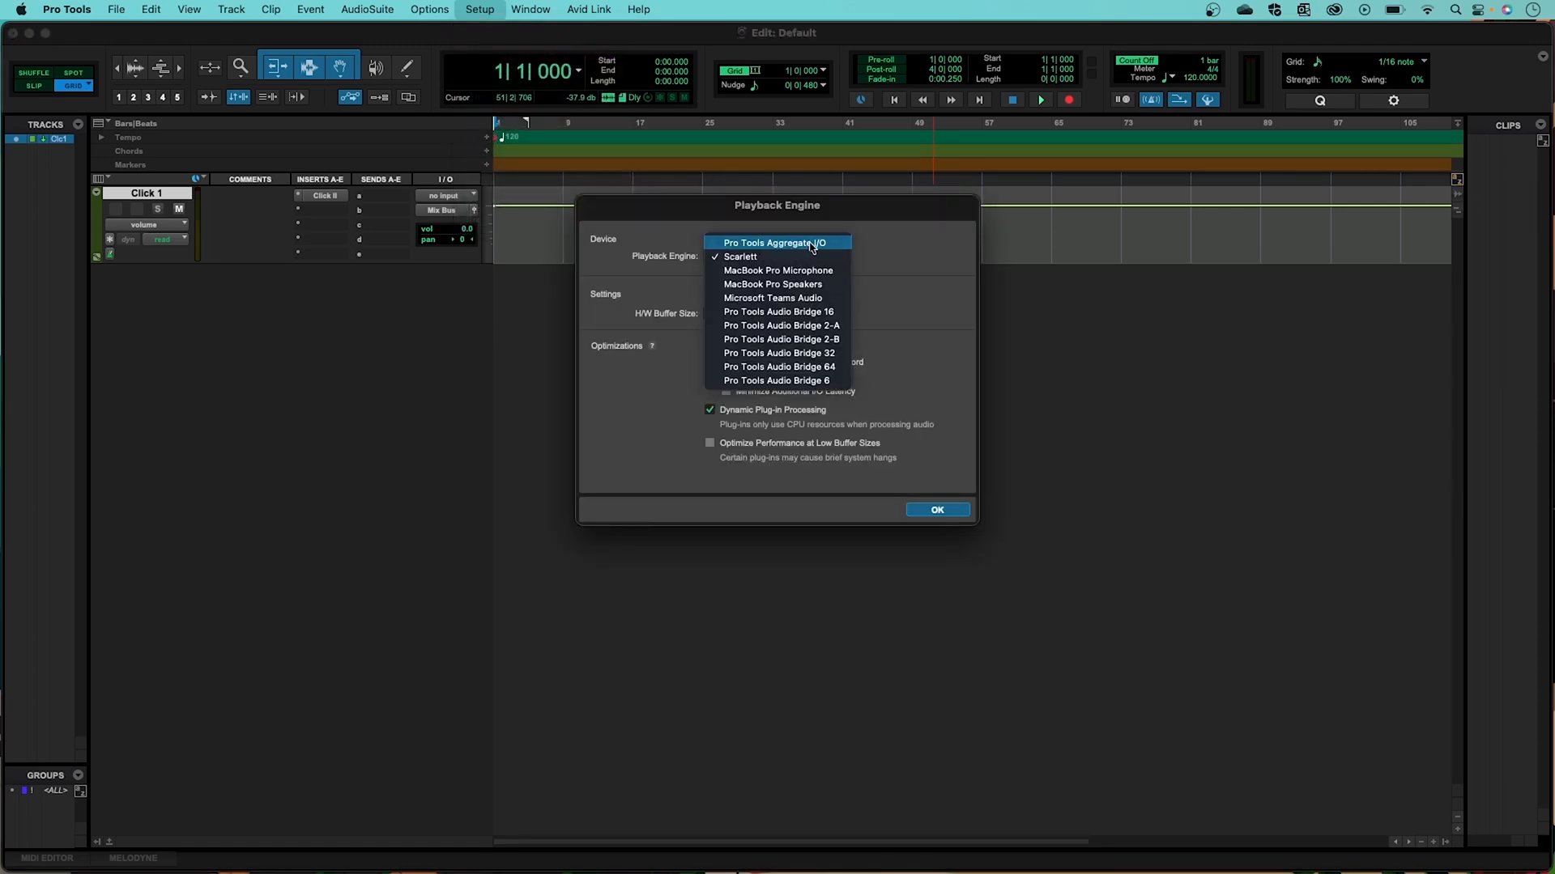
click(740, 256)
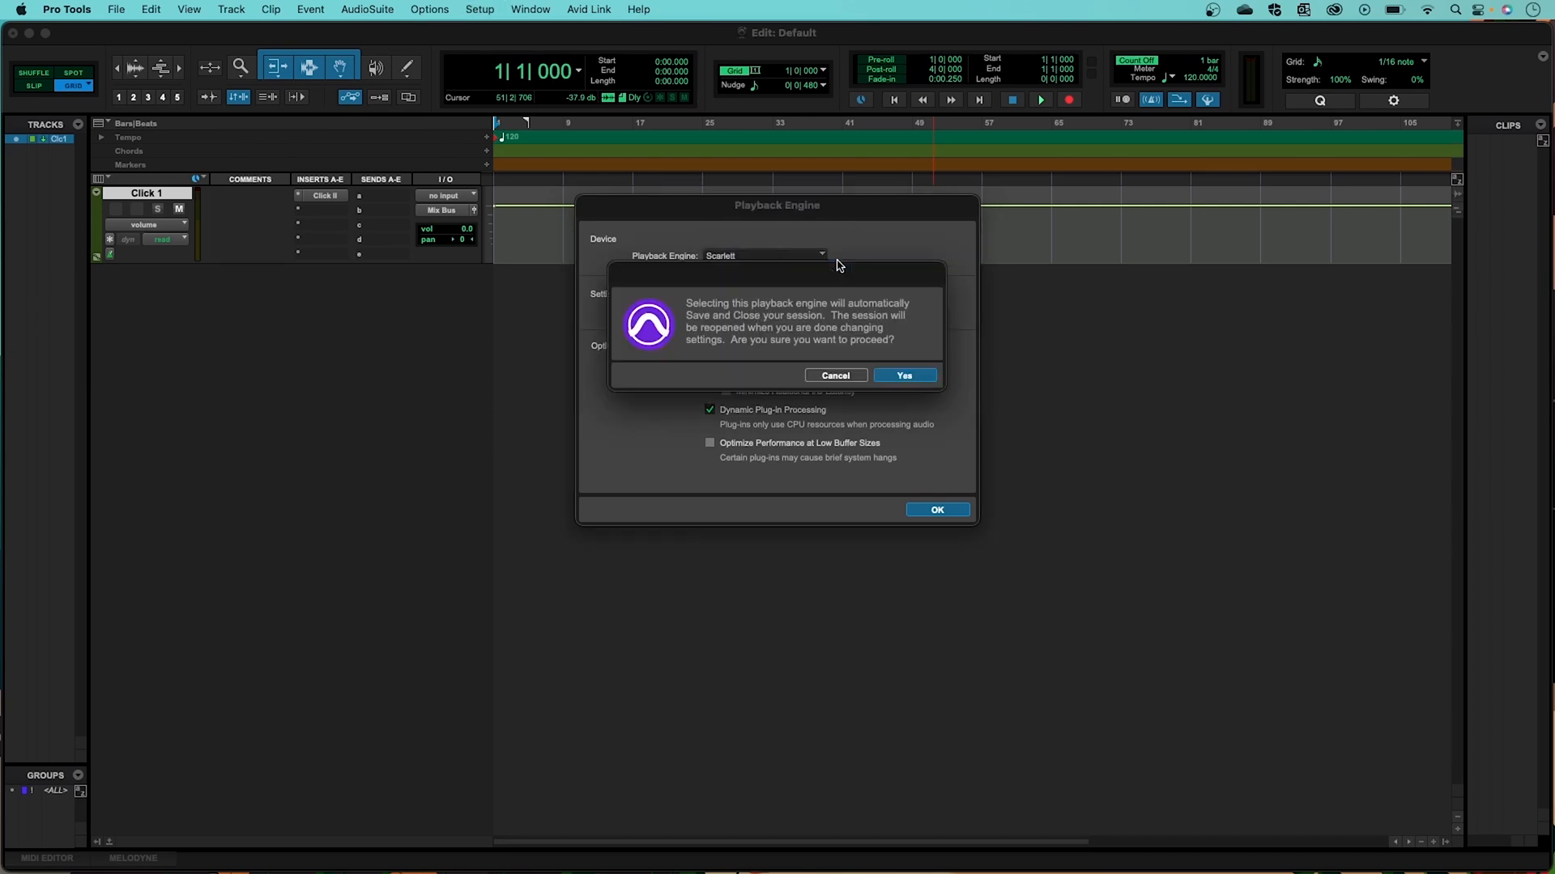
mouse_move(930, 380)
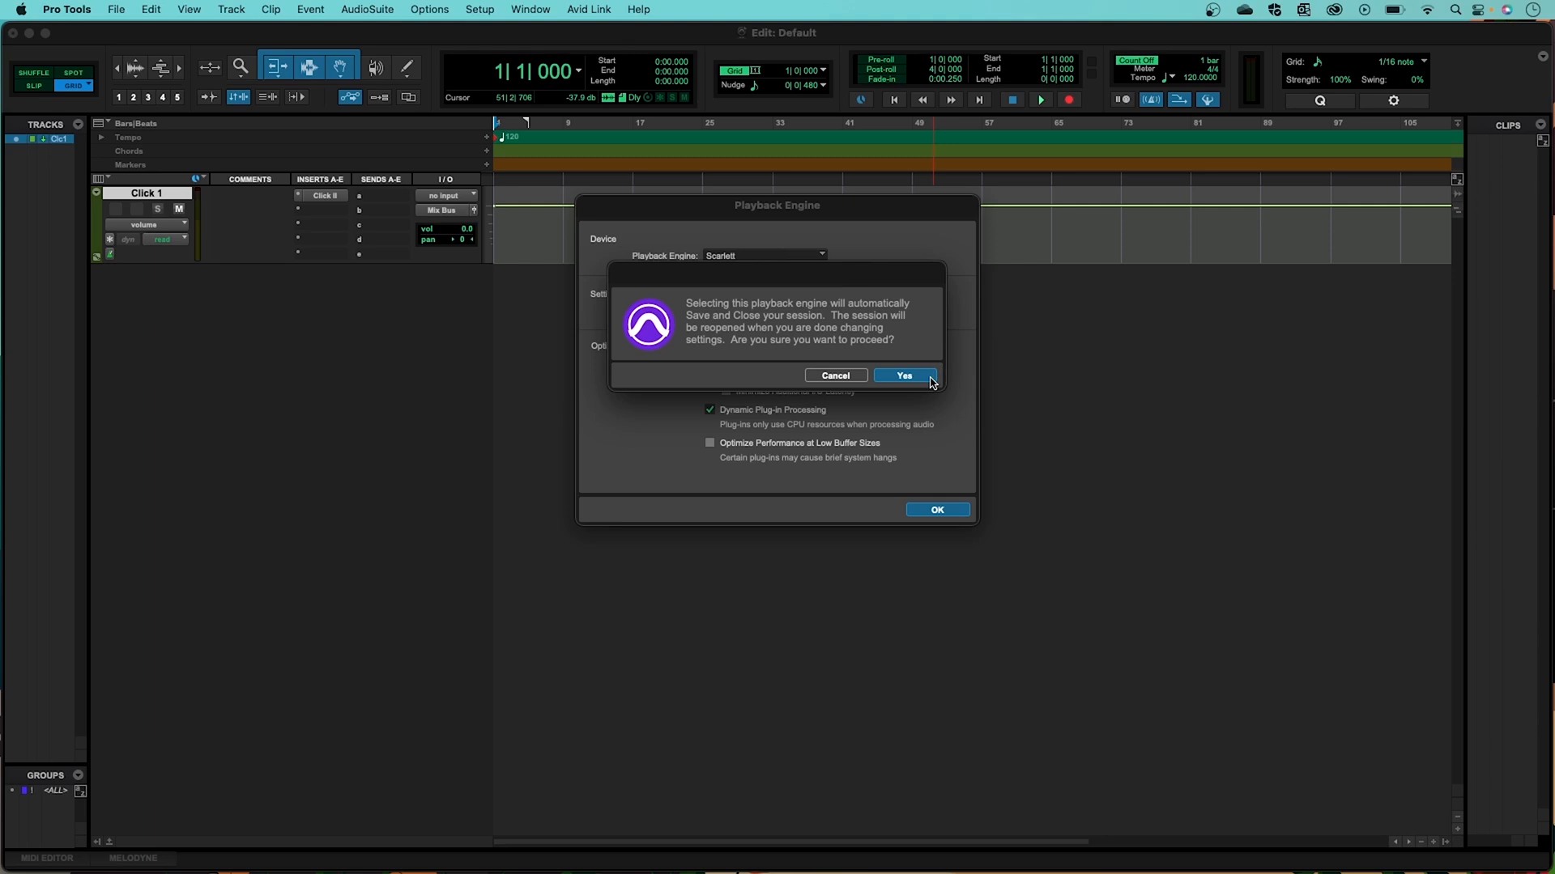
click(904, 375)
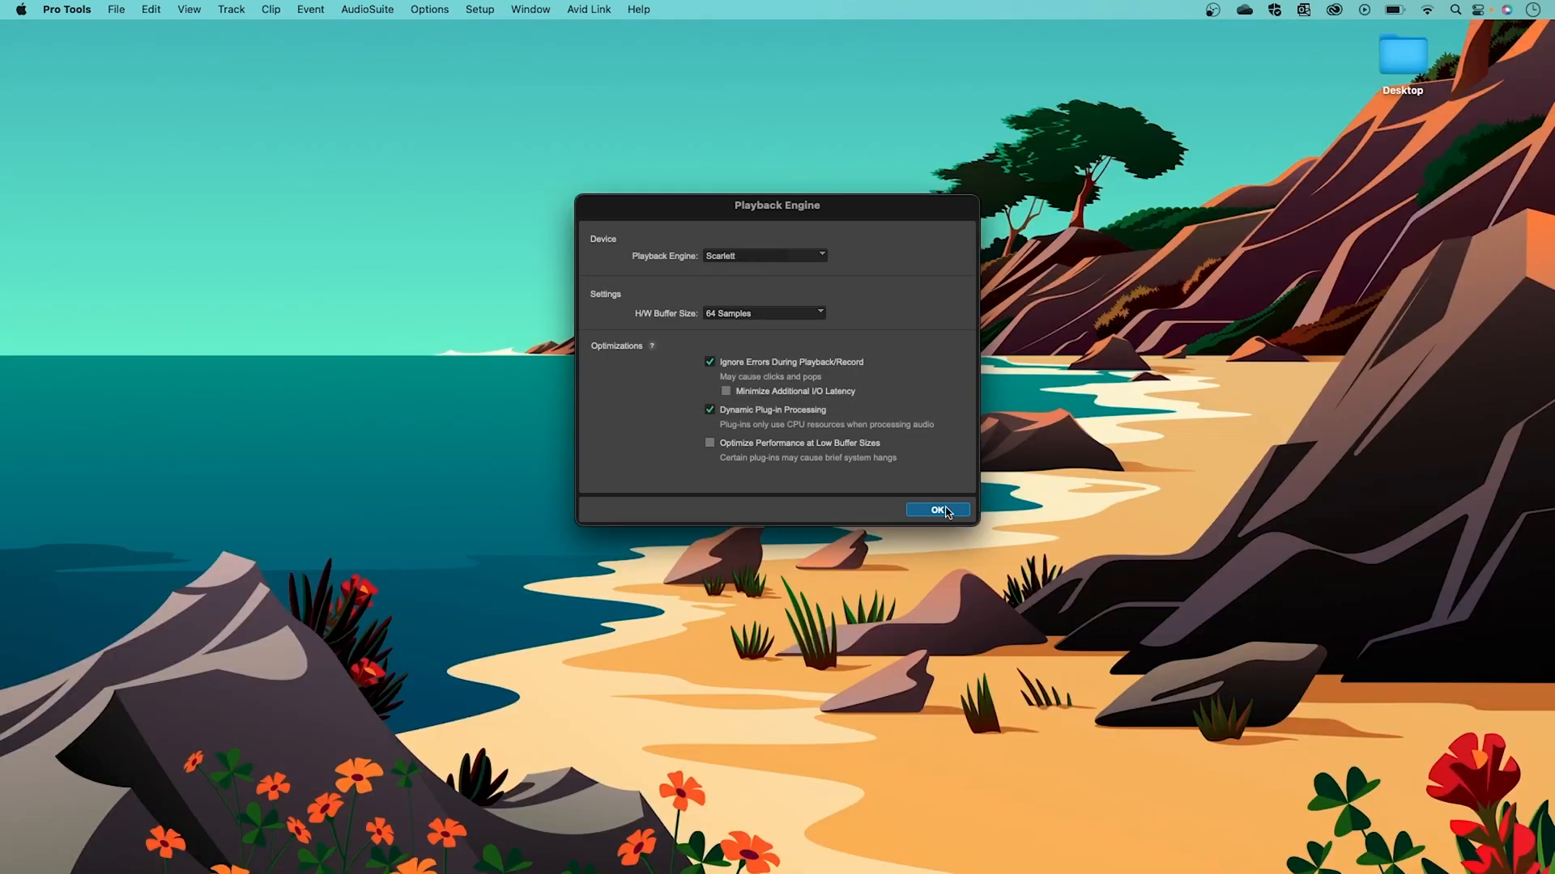
Step: Confirm the Scarlett Playback Engine settings with OK so the session reopens
click(938, 510)
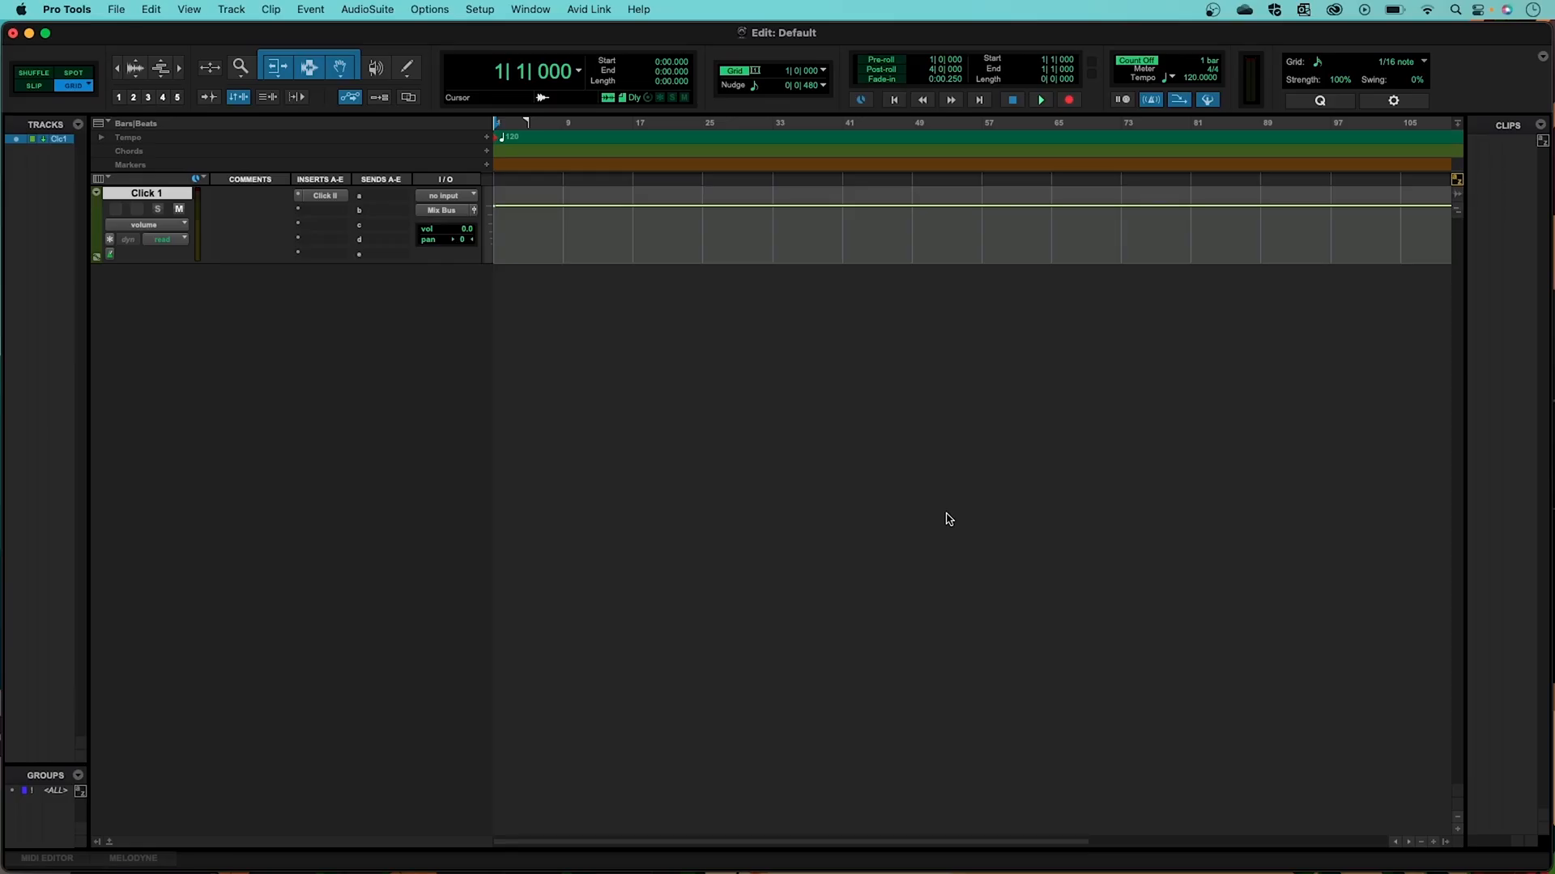
mouse_move(470, 362)
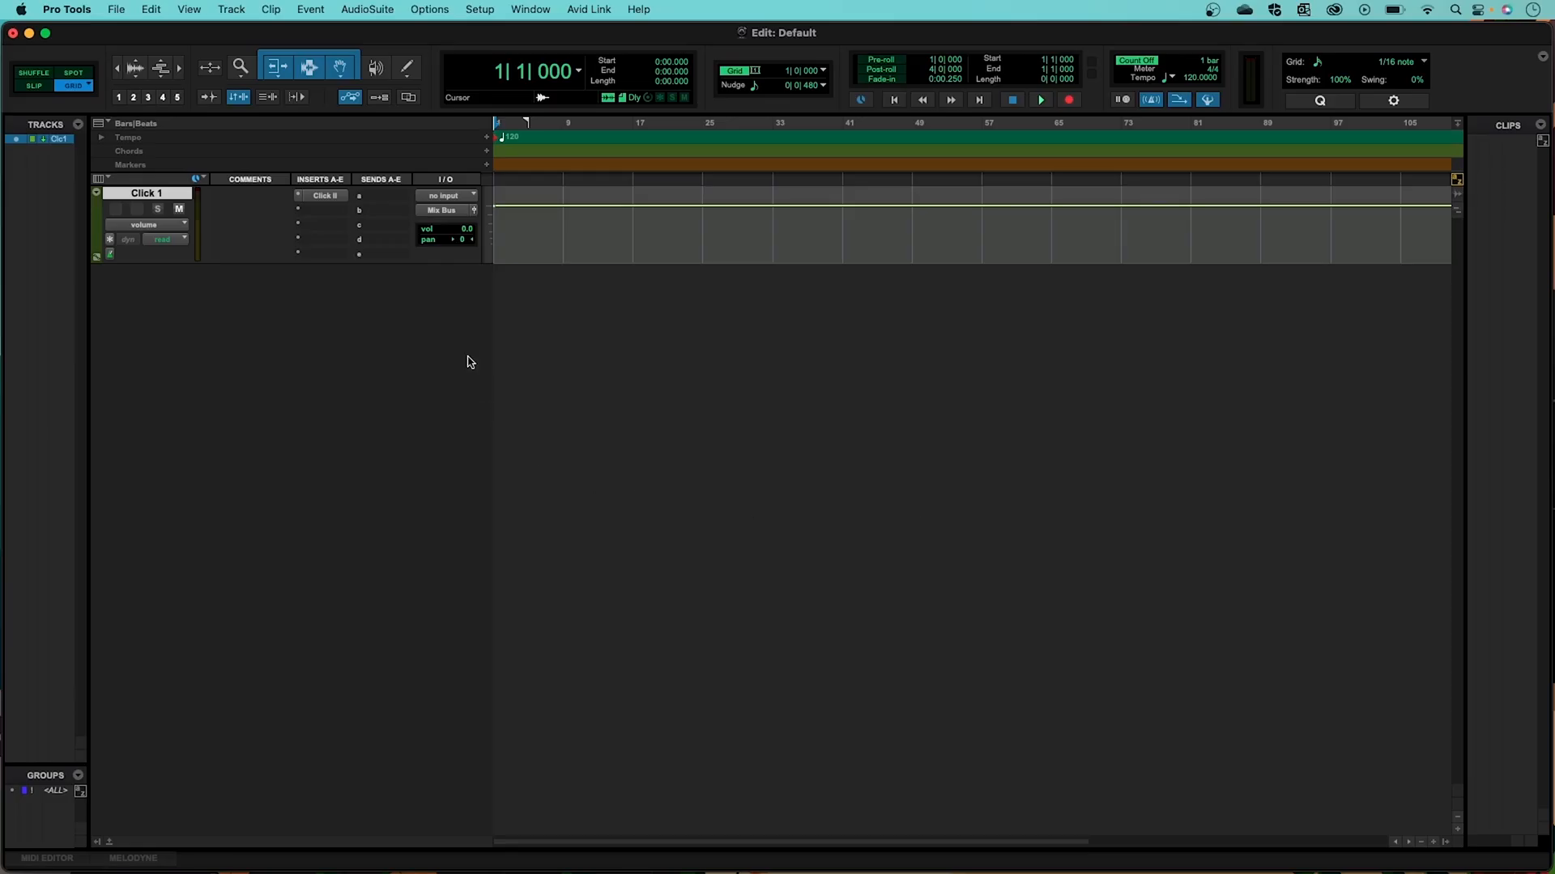
Step: Open Setup > Playback Engine to verify Scarlett with a 64-sample buffer
click(480, 9)
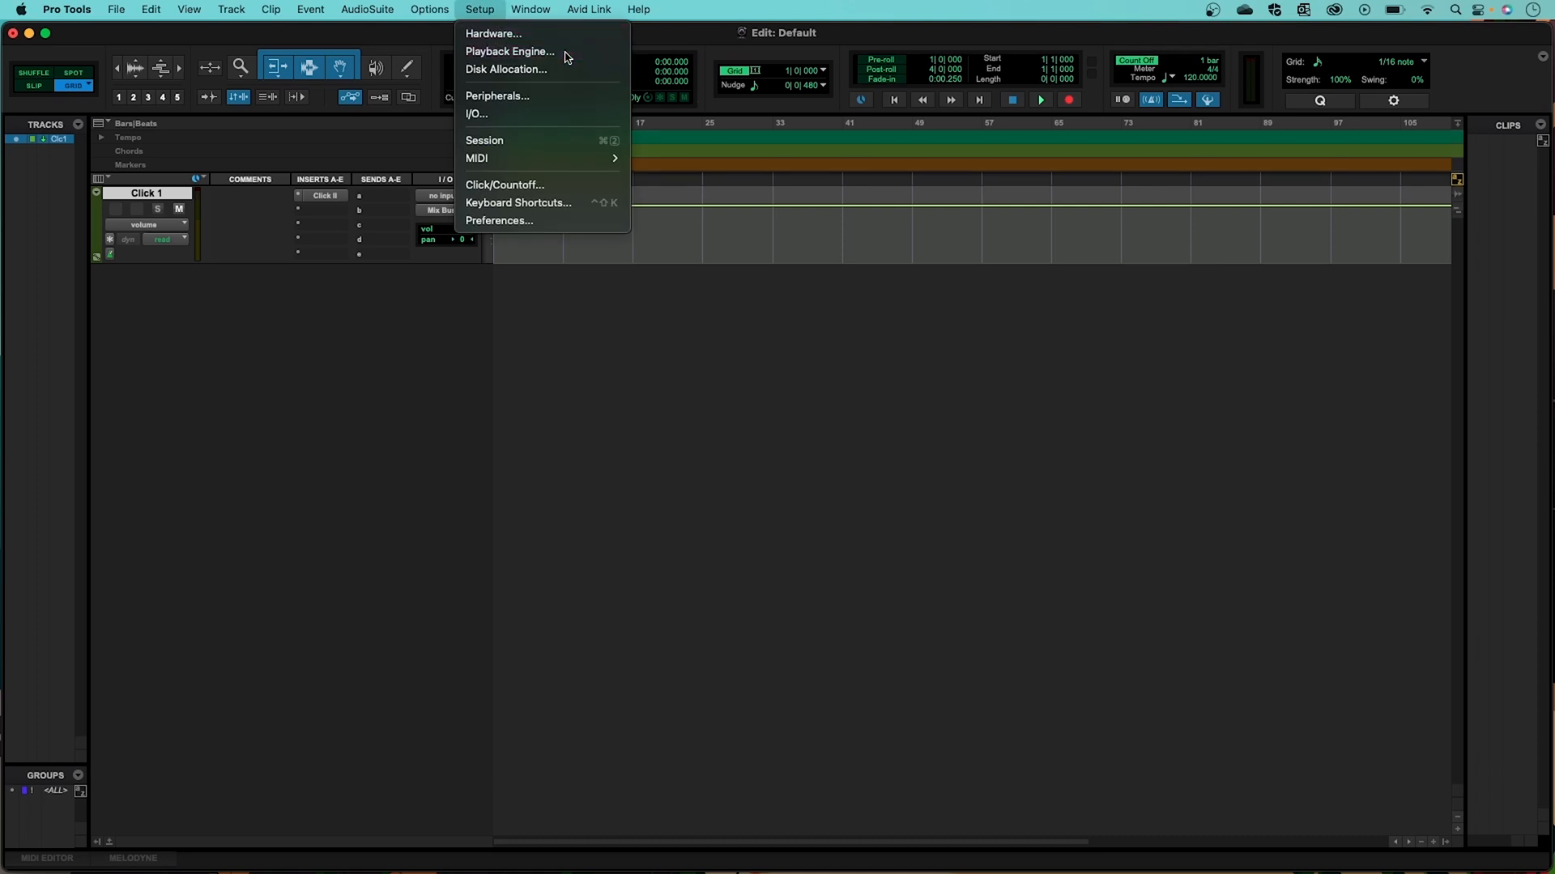
click(511, 51)
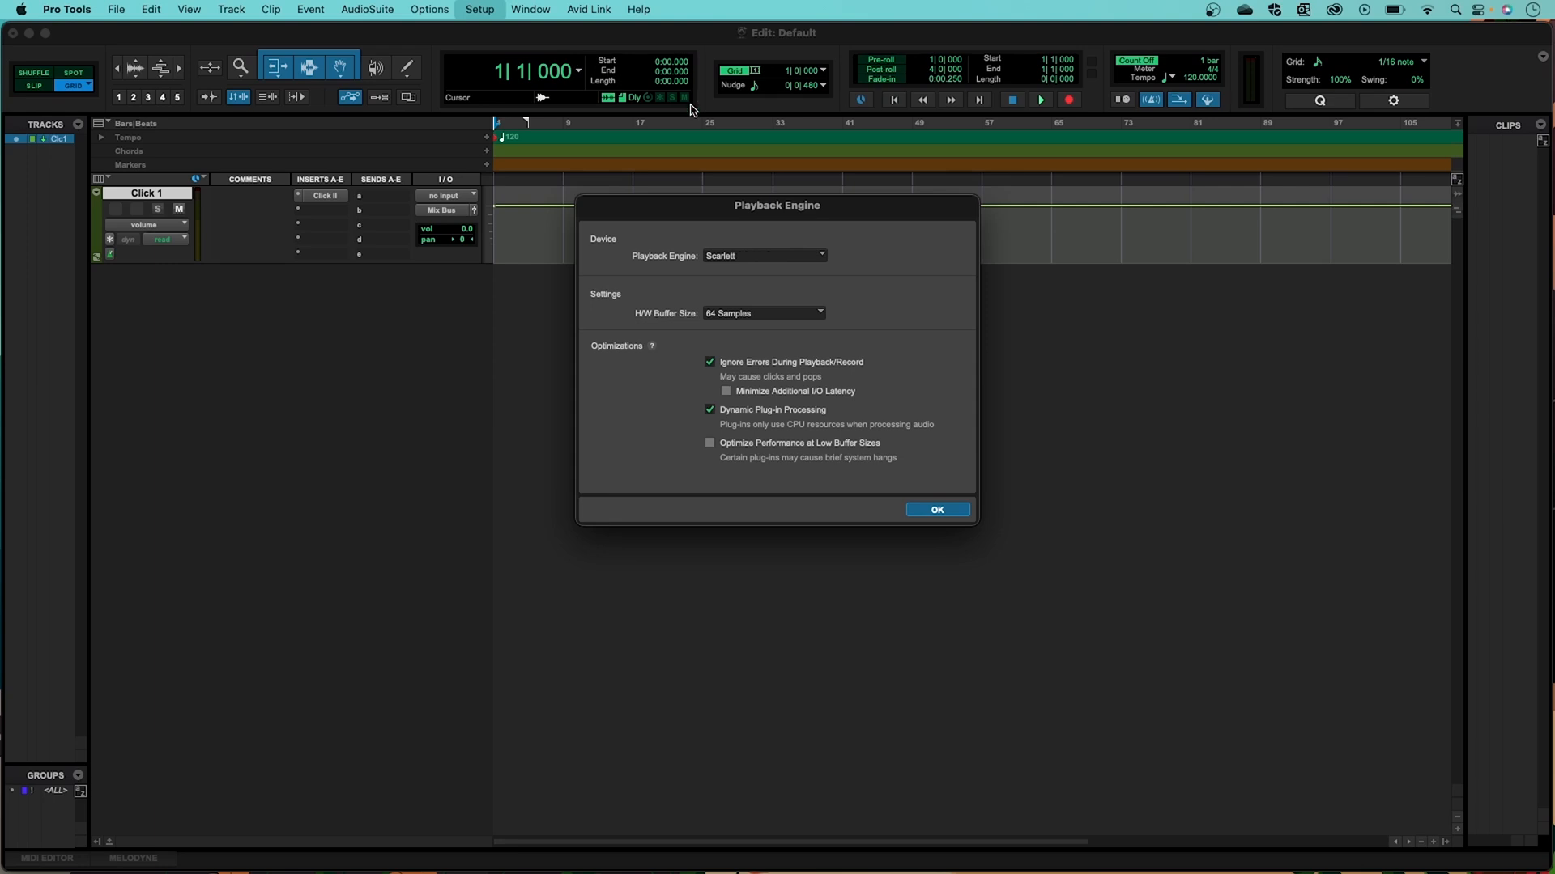
mouse_move(804, 319)
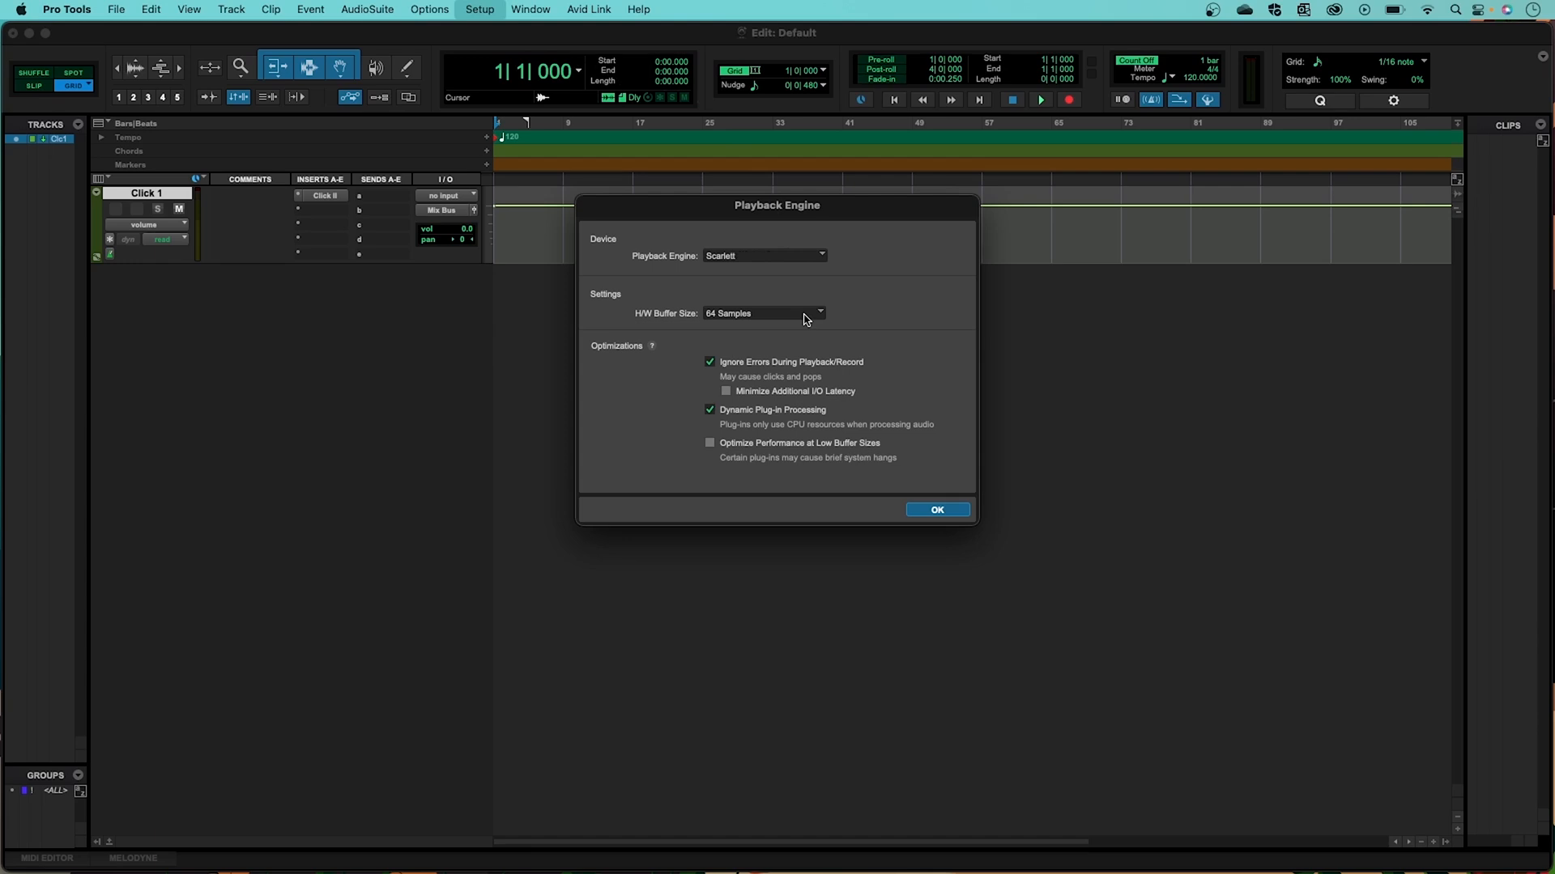
click(763, 313)
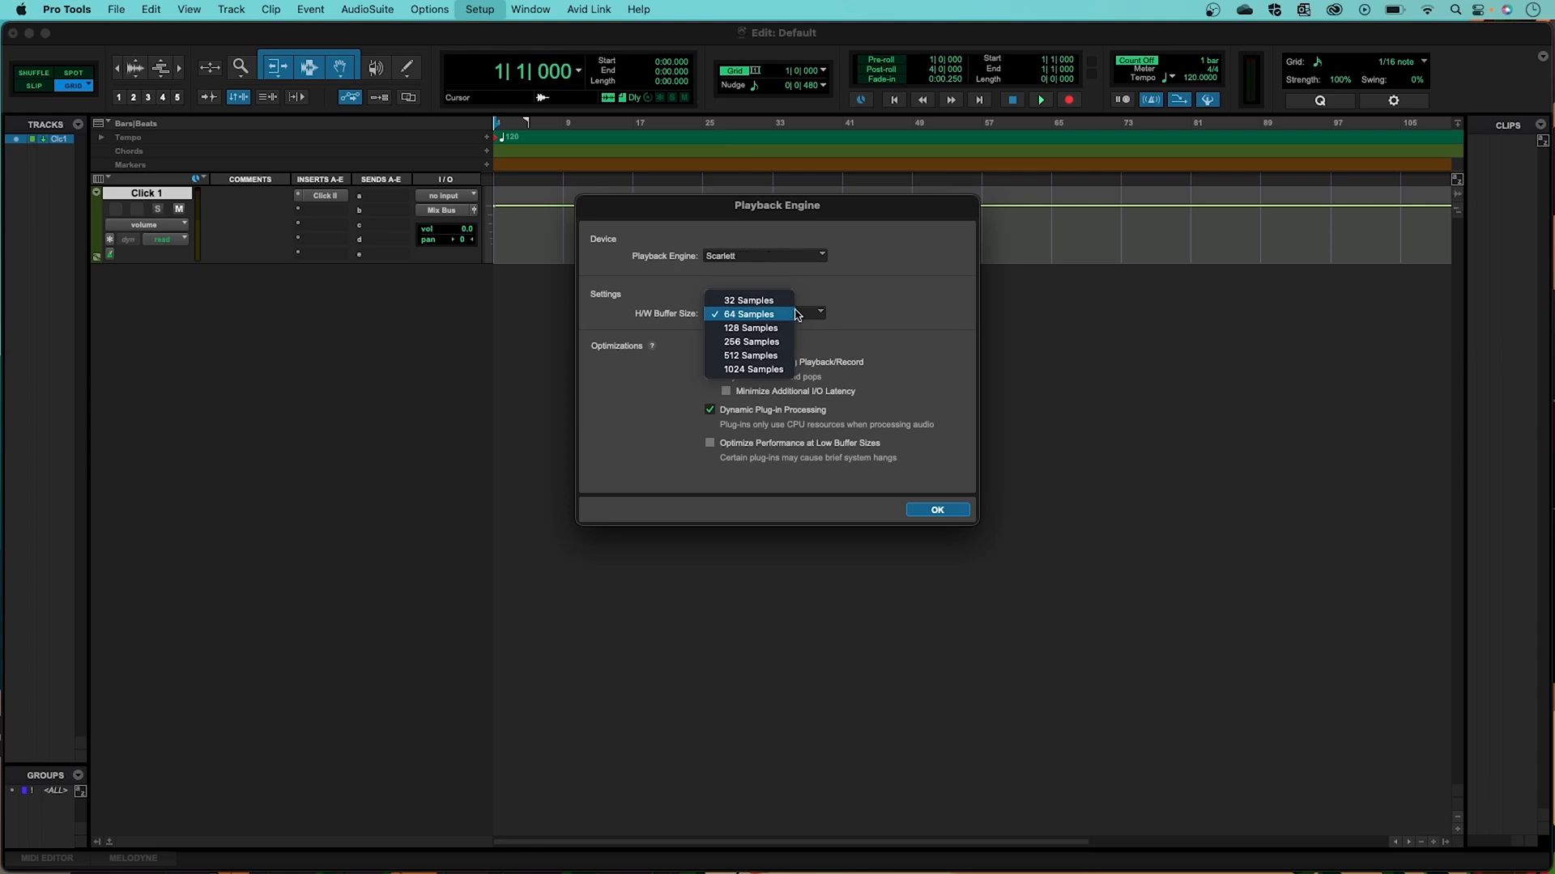
mouse_move(781, 301)
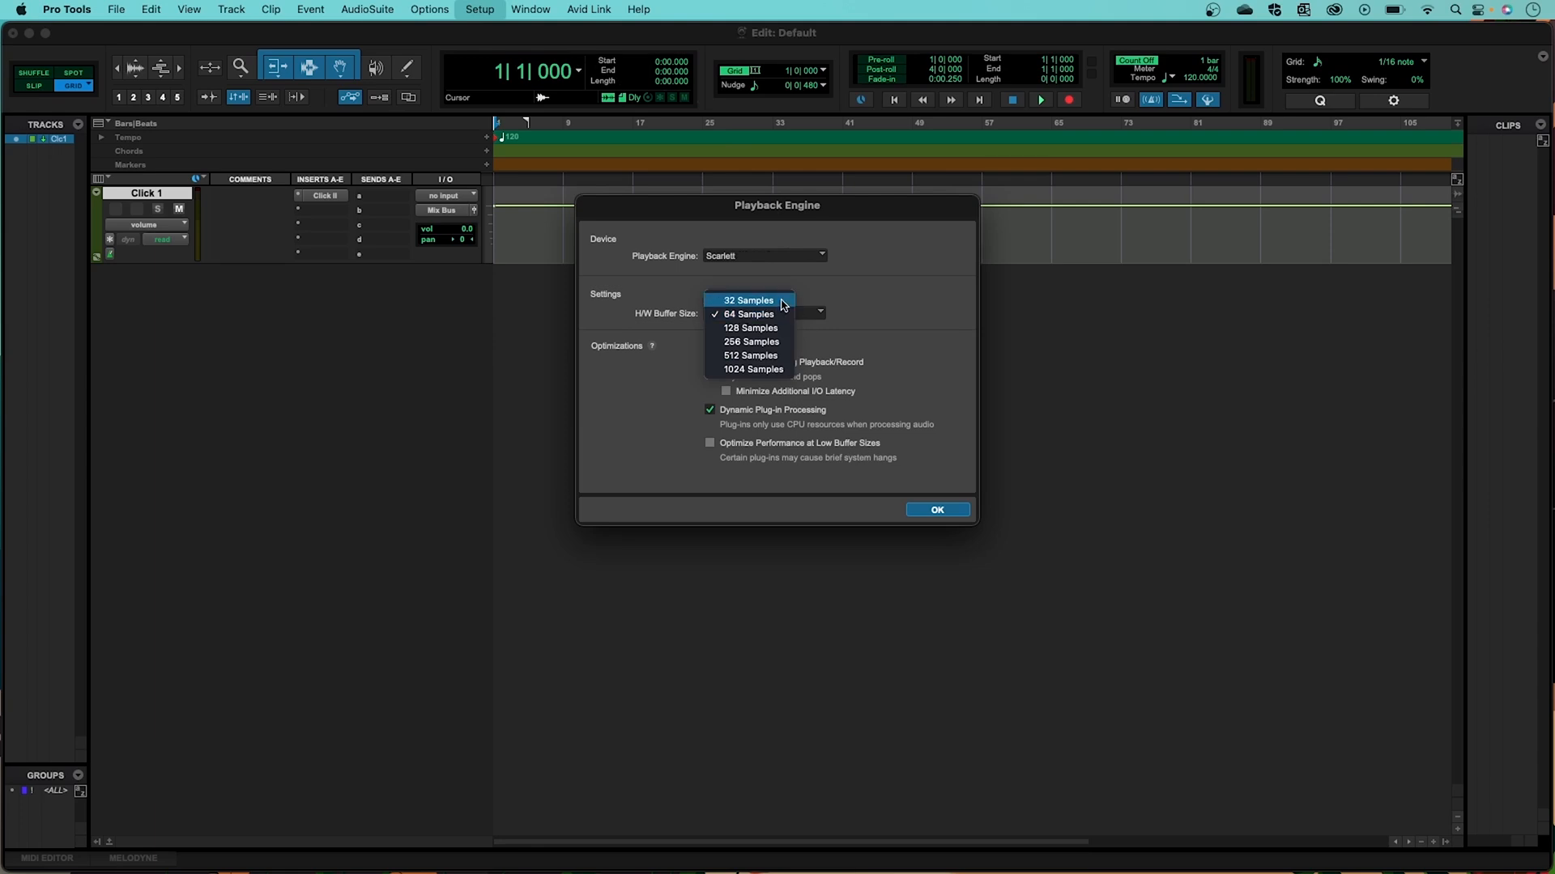
mouse_move(785, 314)
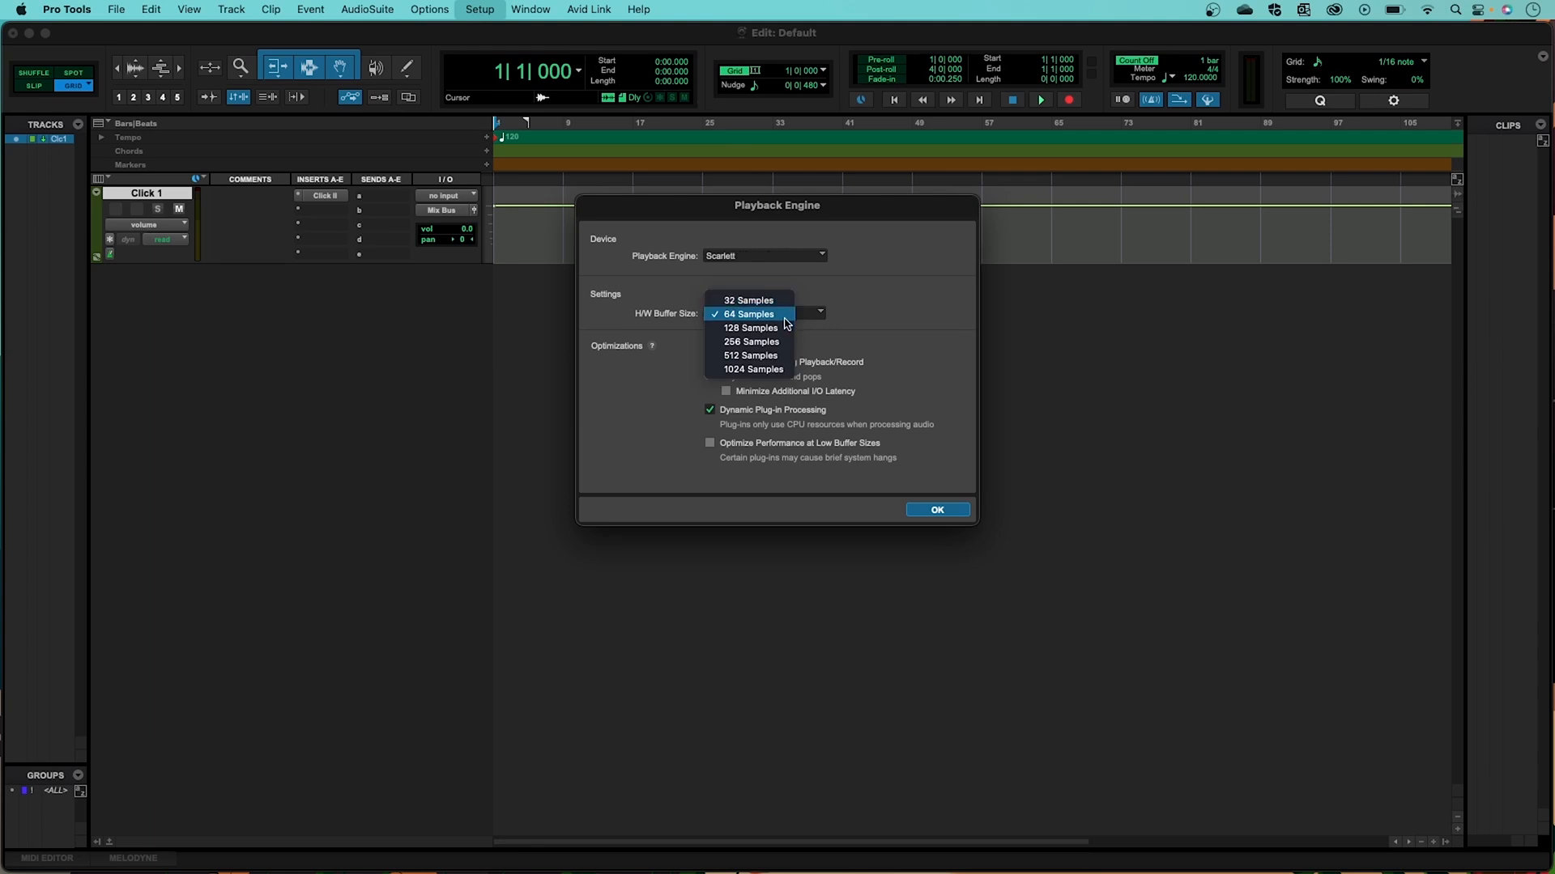
mouse_move(785, 329)
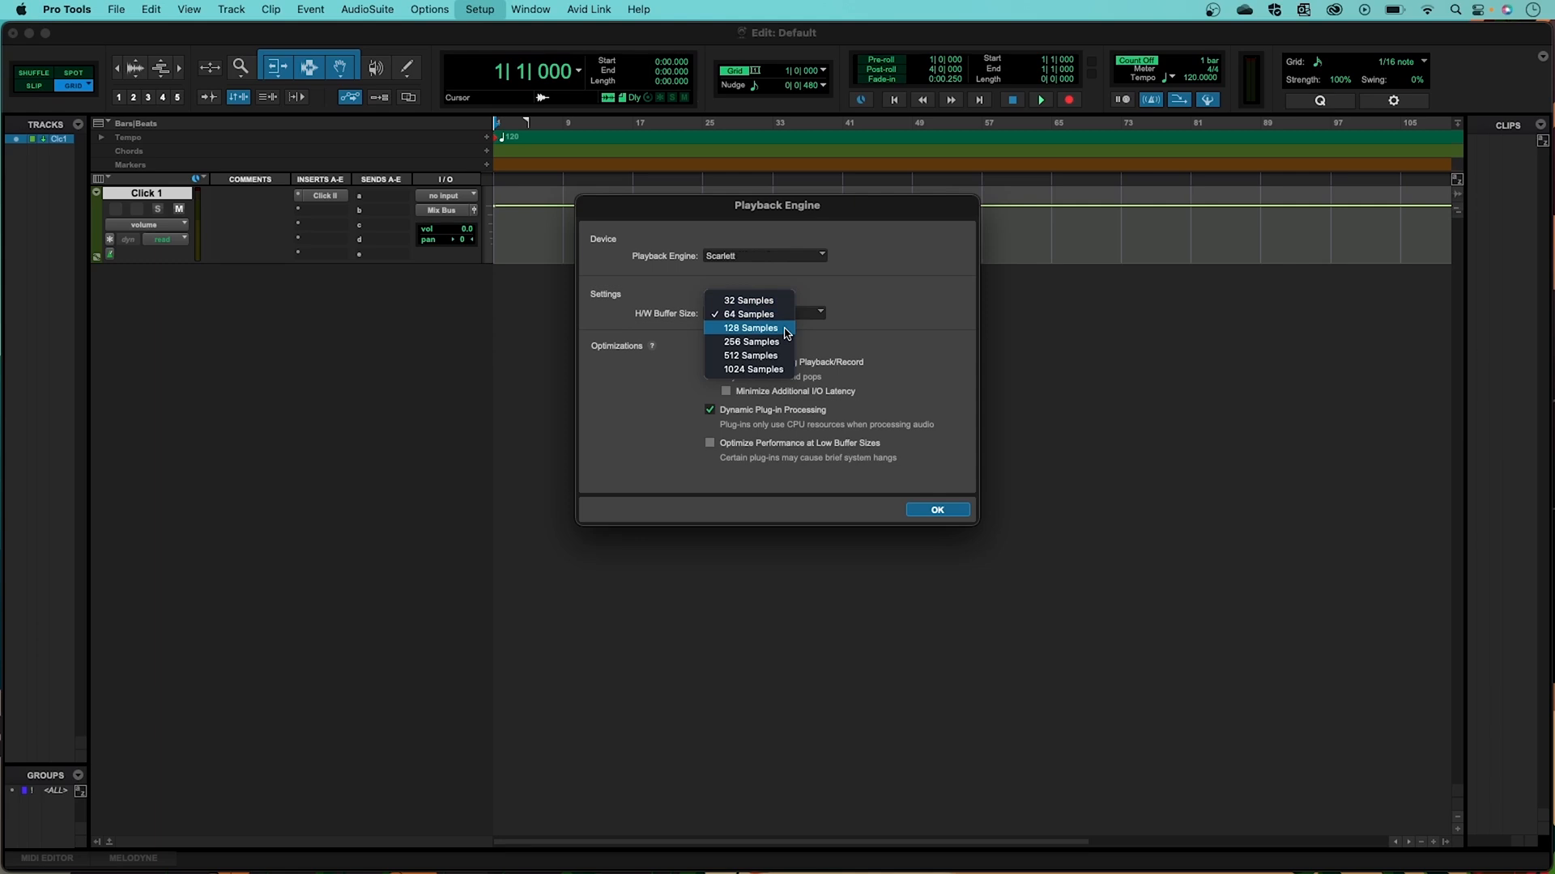
mouse_move(785, 342)
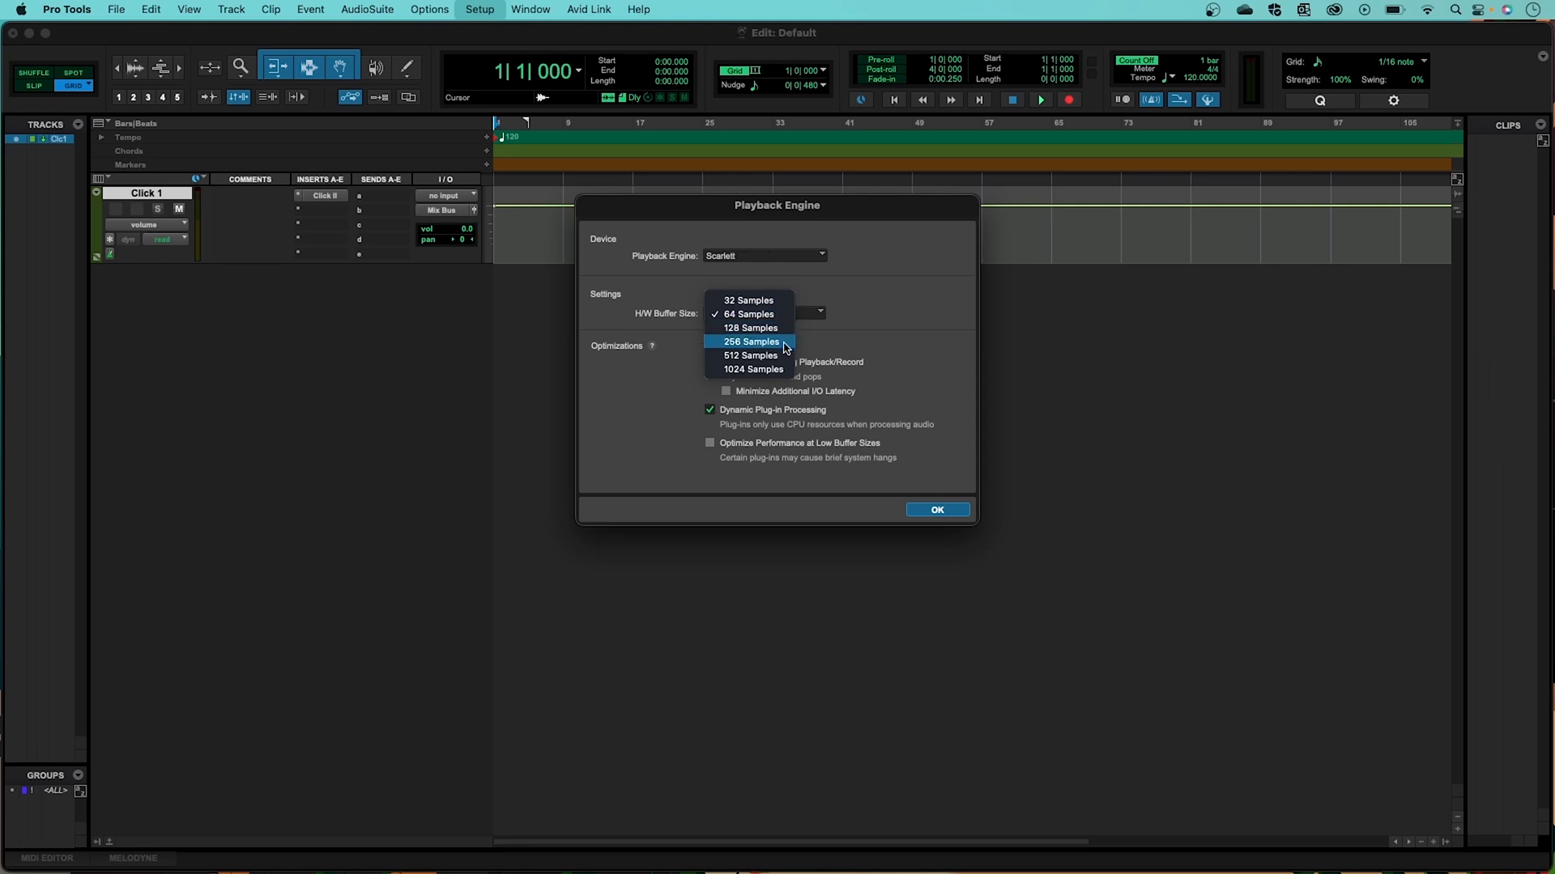
mouse_move(782, 356)
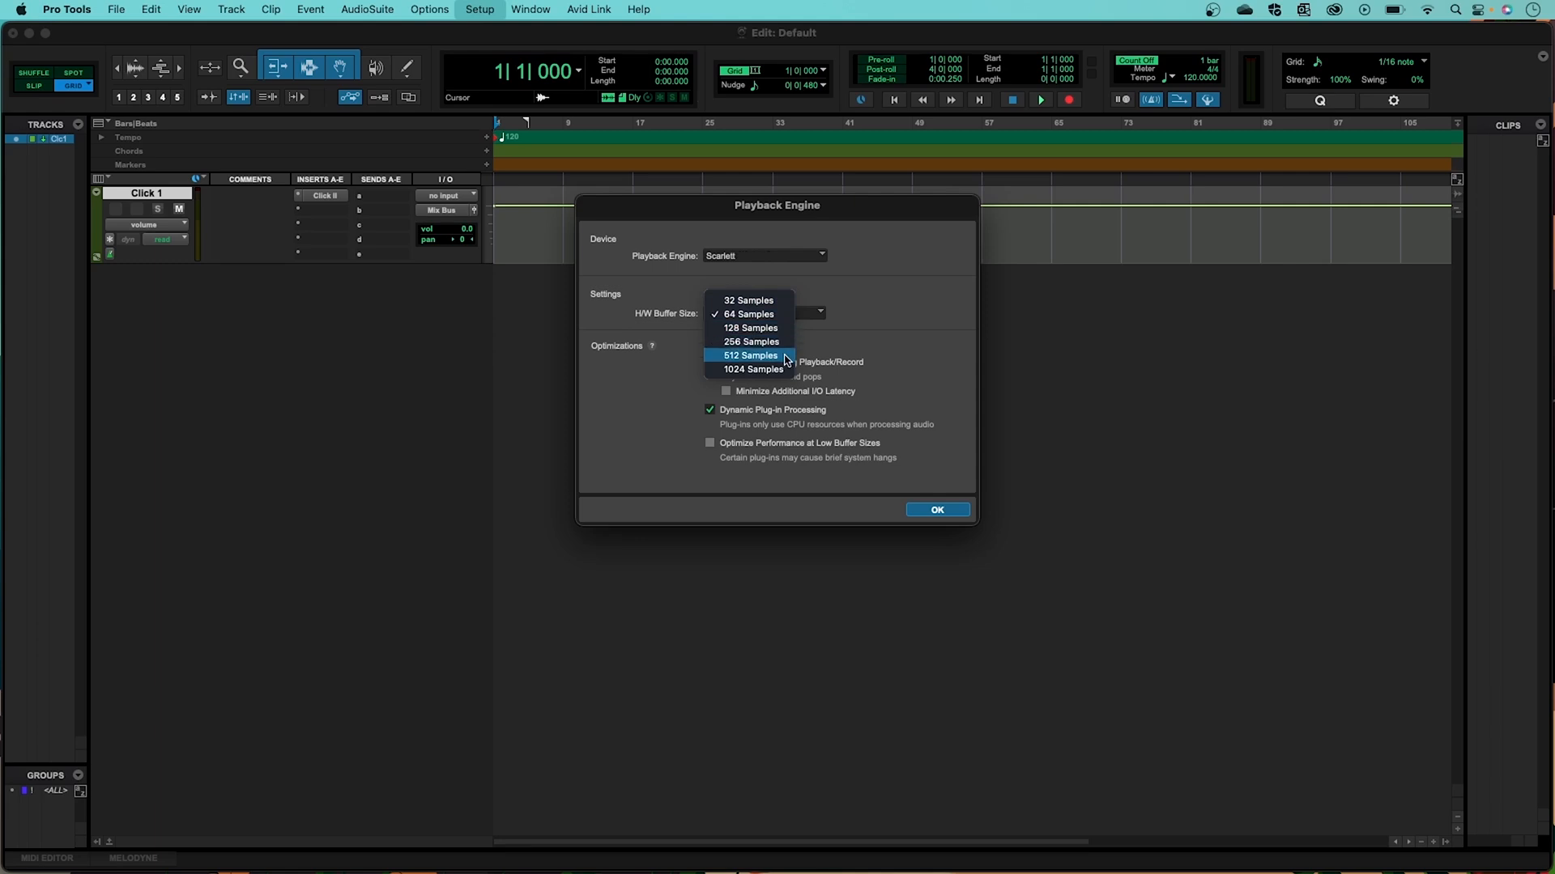
mouse_move(784, 369)
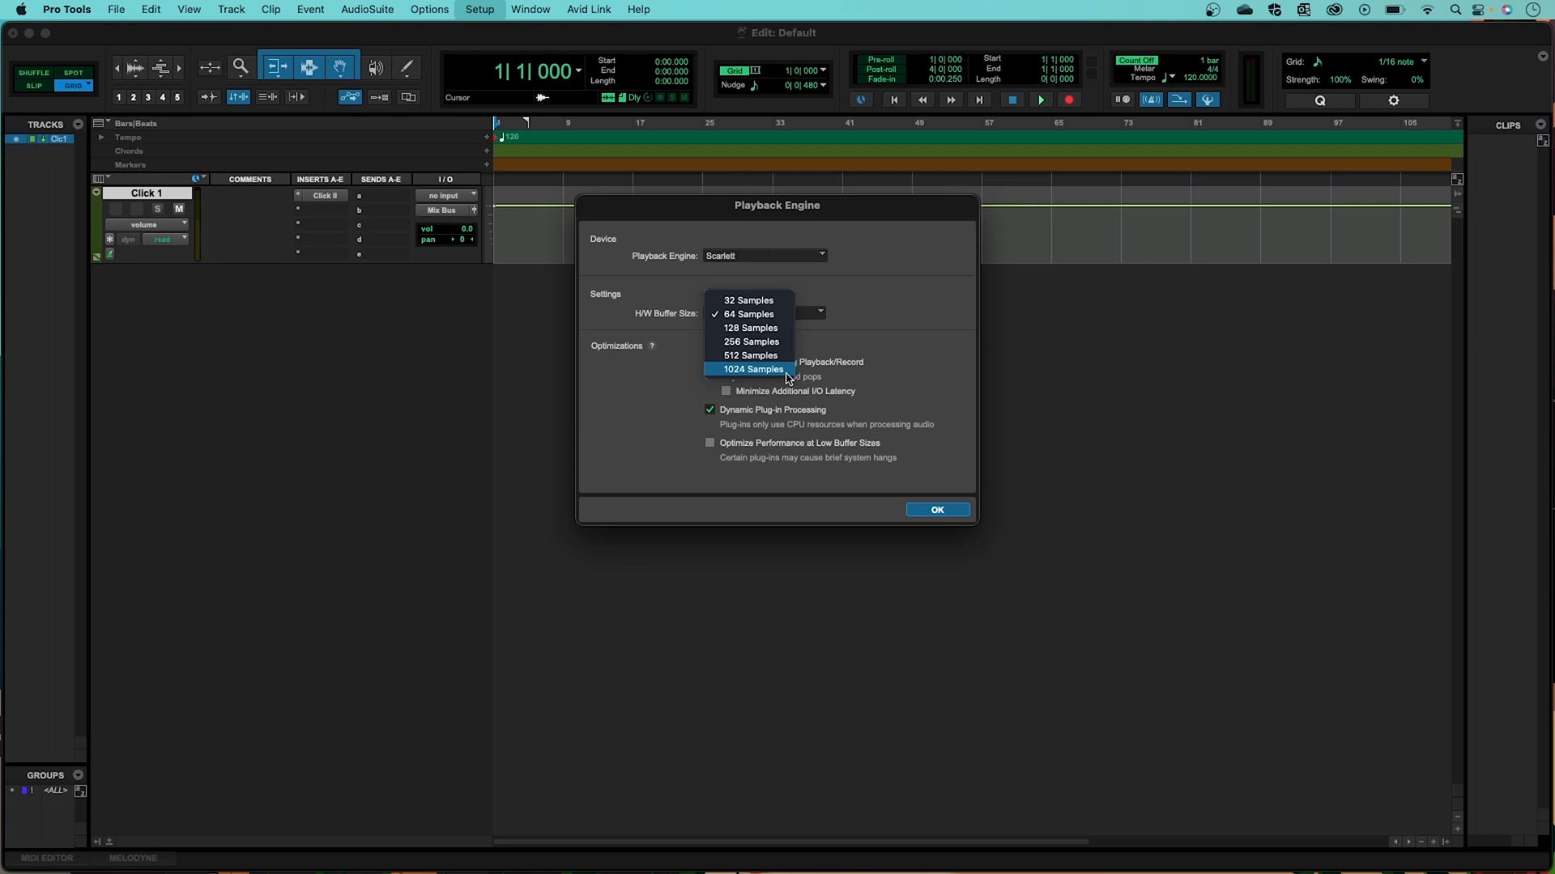
click(748, 314)
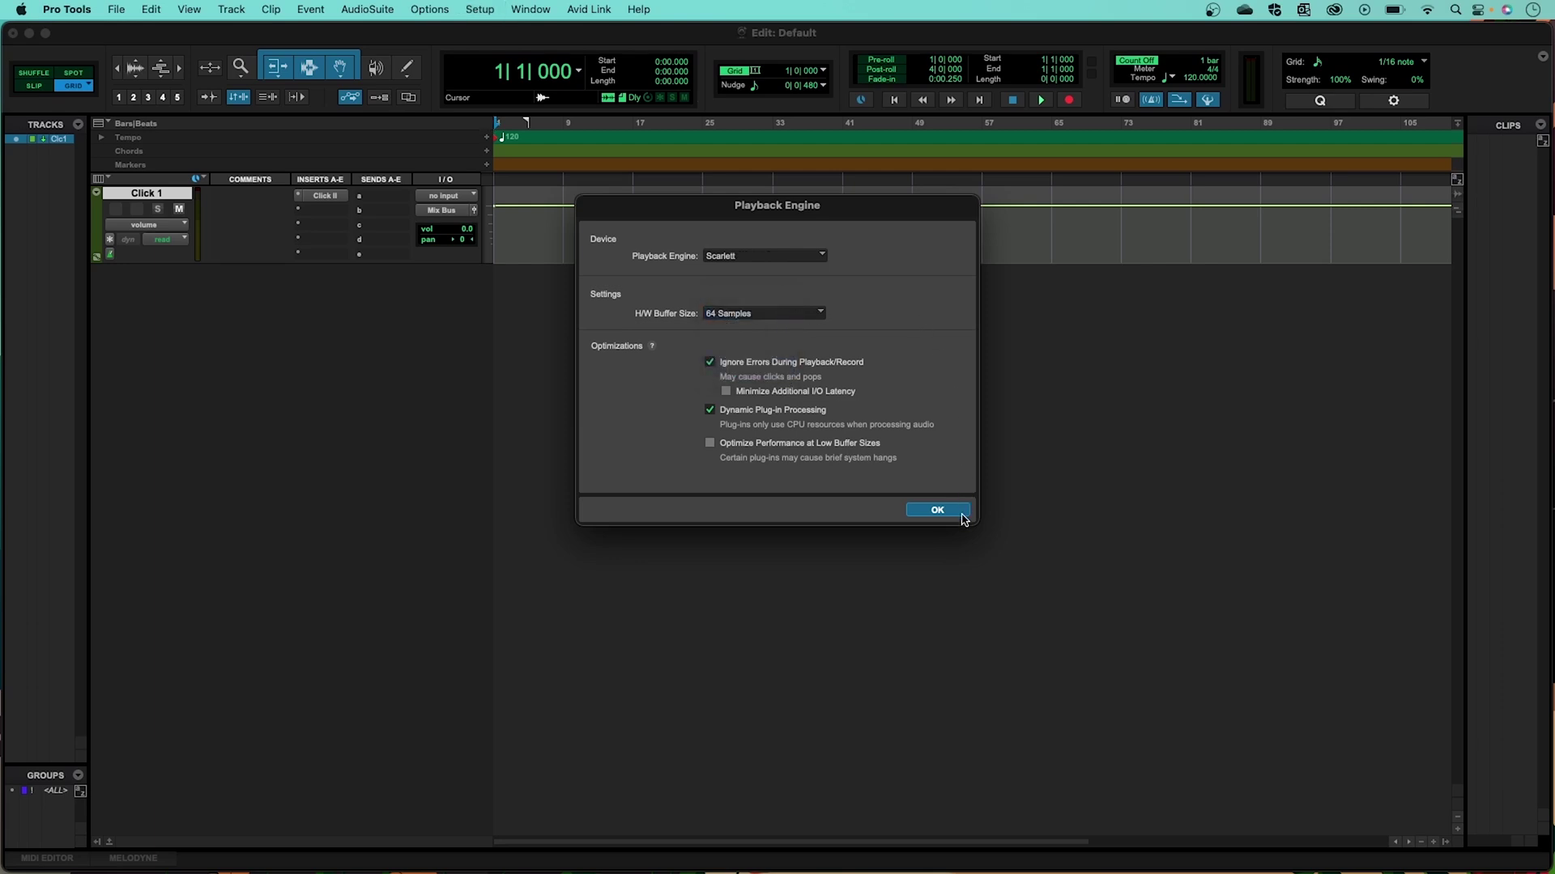
Step: Close the Playback Engine dialog with OK, keeping Scarlett at 64 samples
click(937, 510)
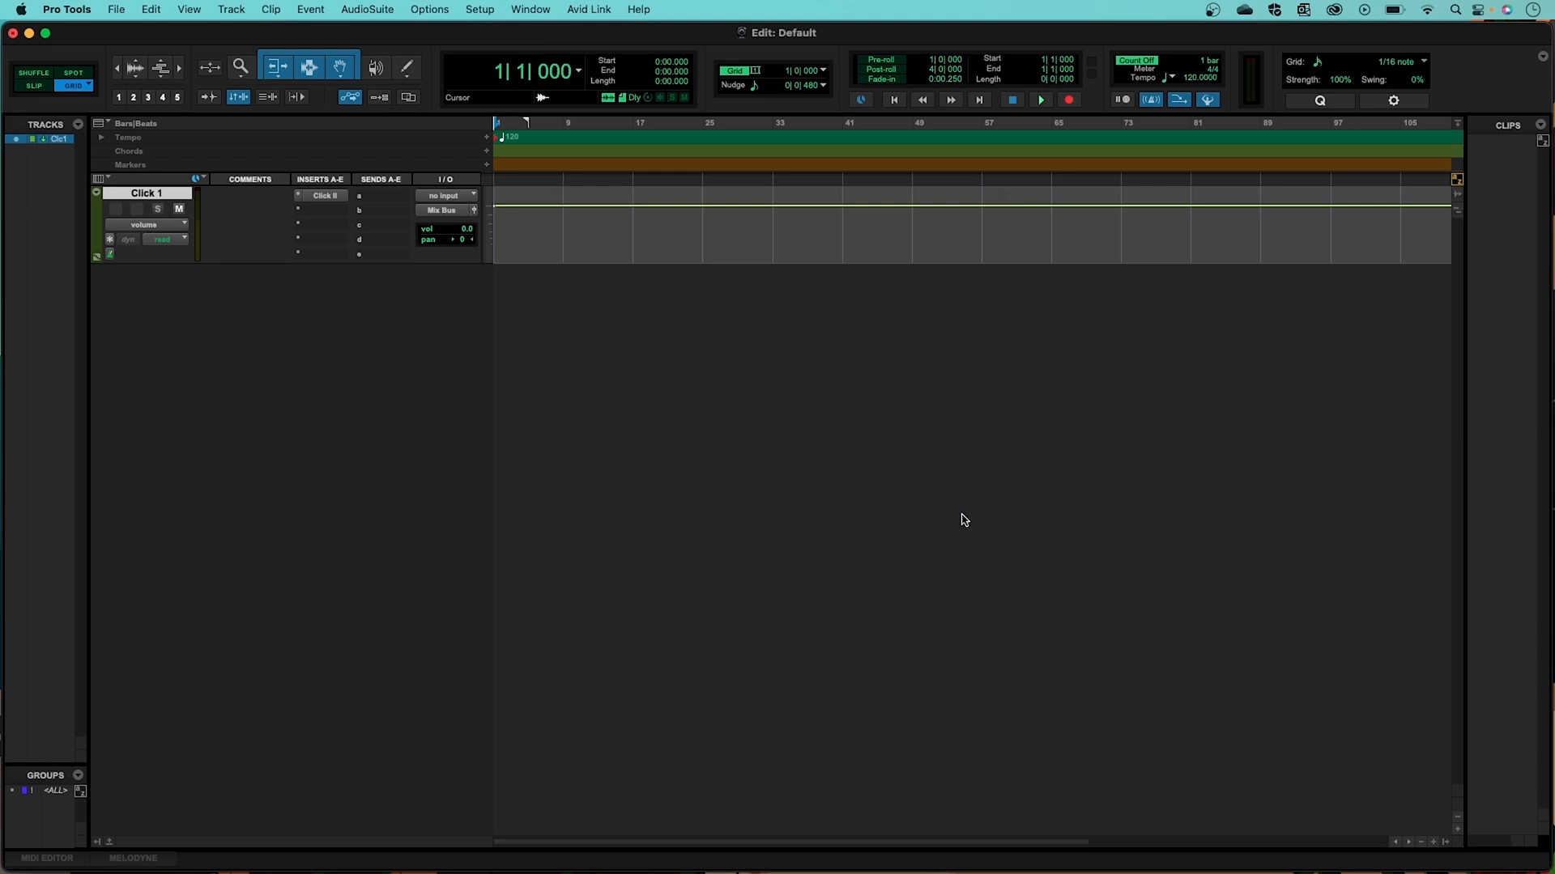